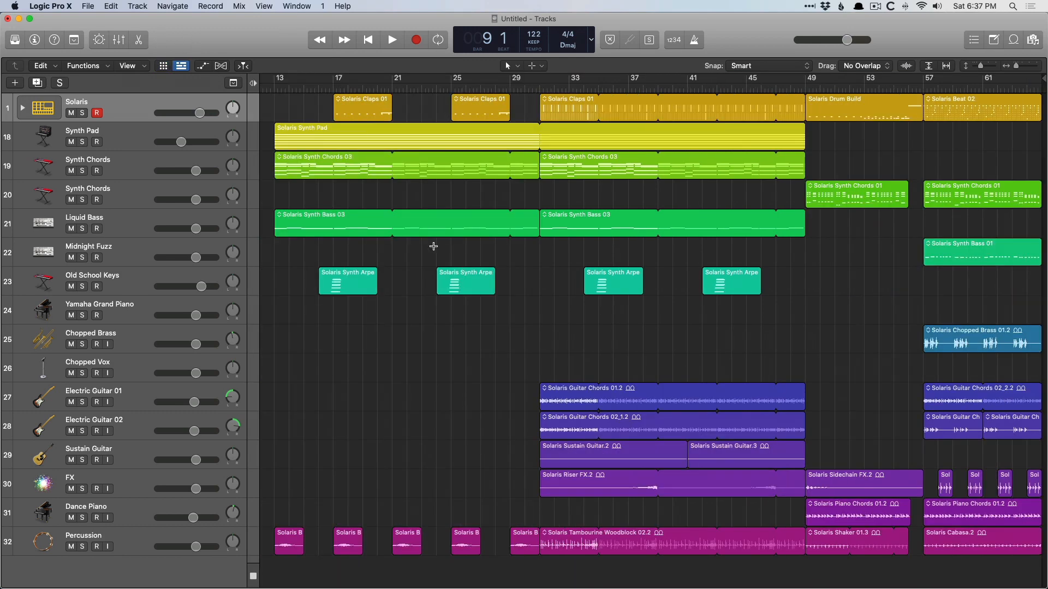
mouse_move(270, 262)
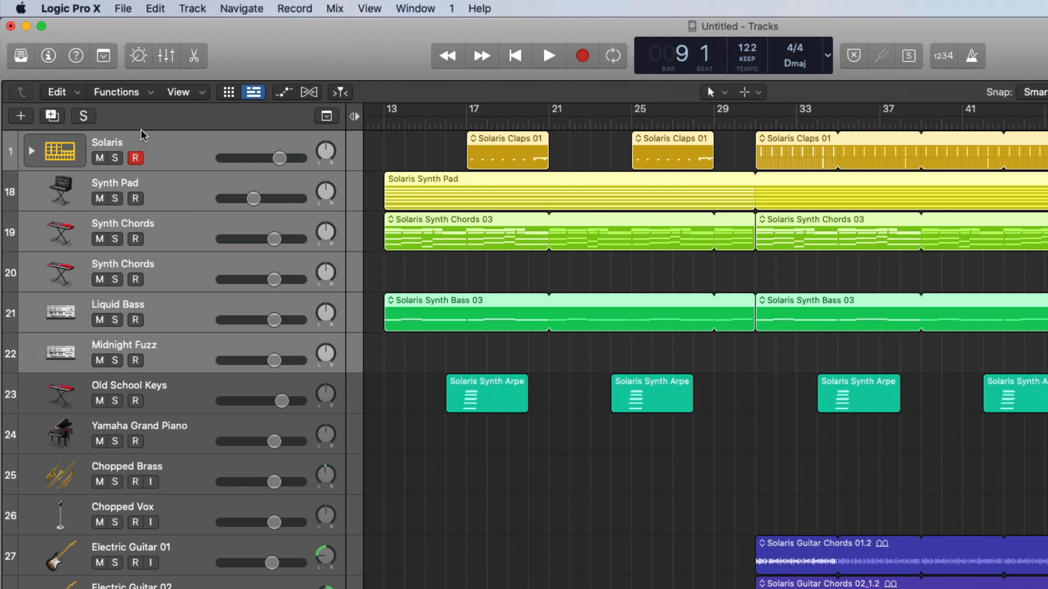
mouse_move(168, 315)
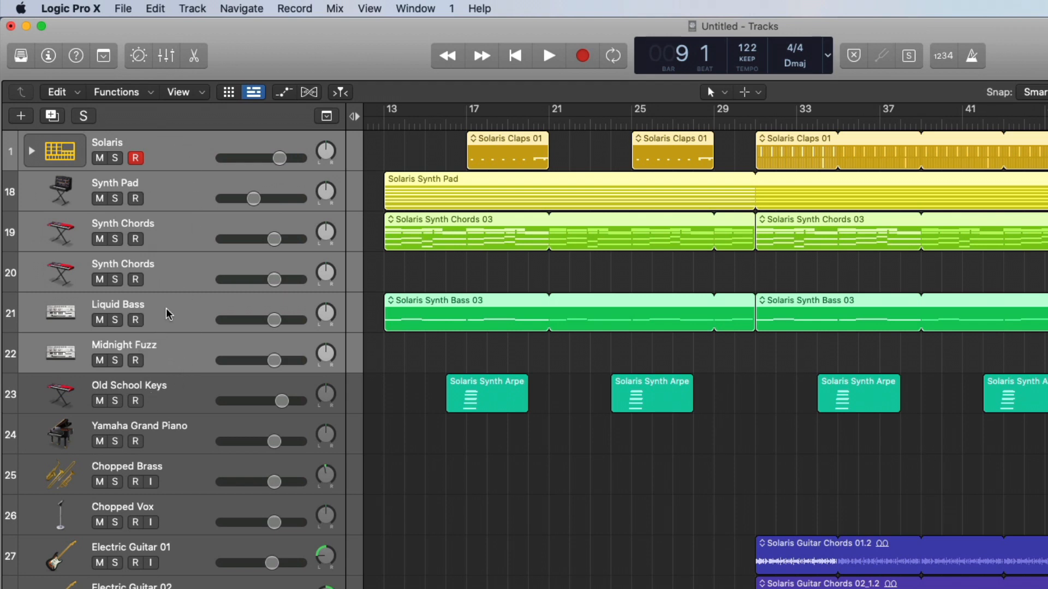
mouse_move(186, 274)
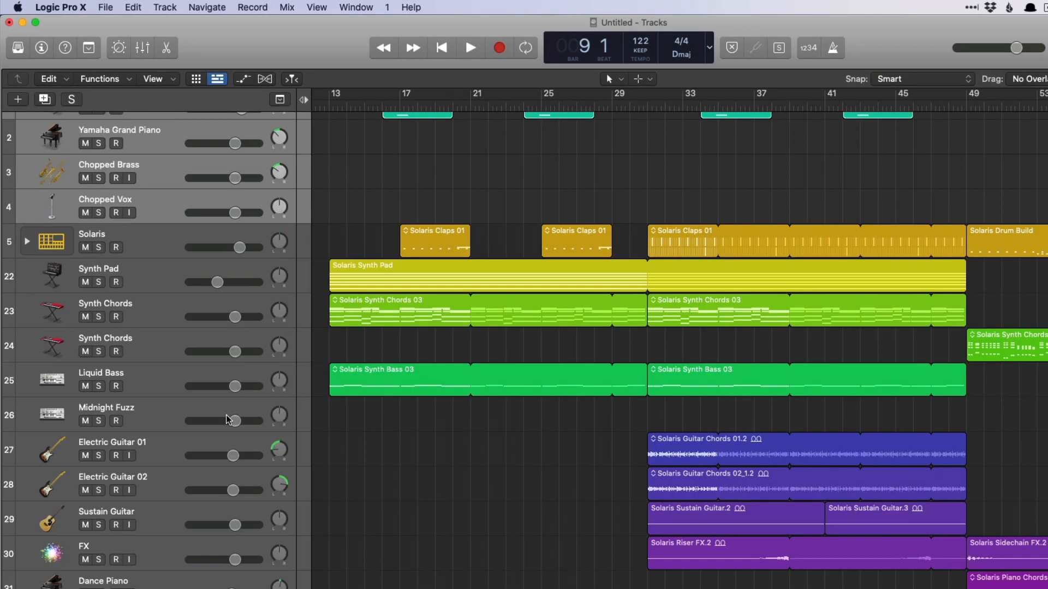
mouse_move(227, 419)
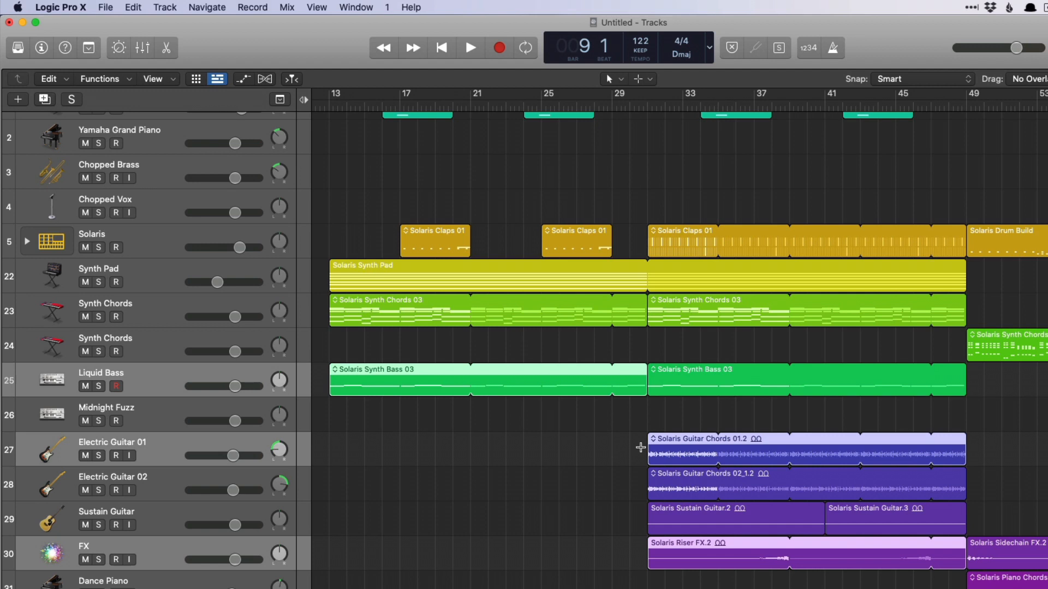
mouse_move(626, 440)
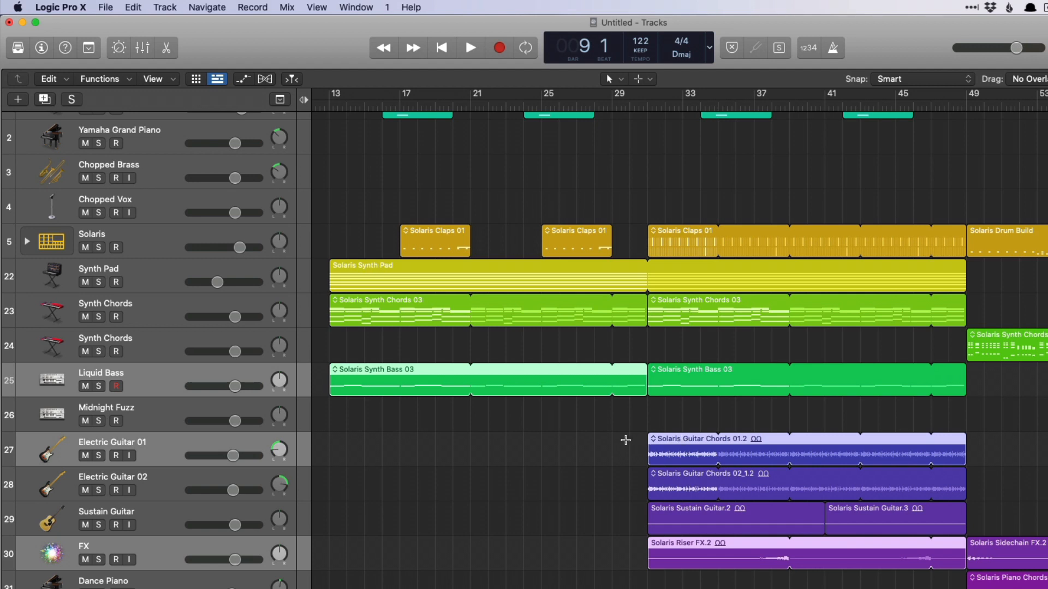
mouse_move(681, 447)
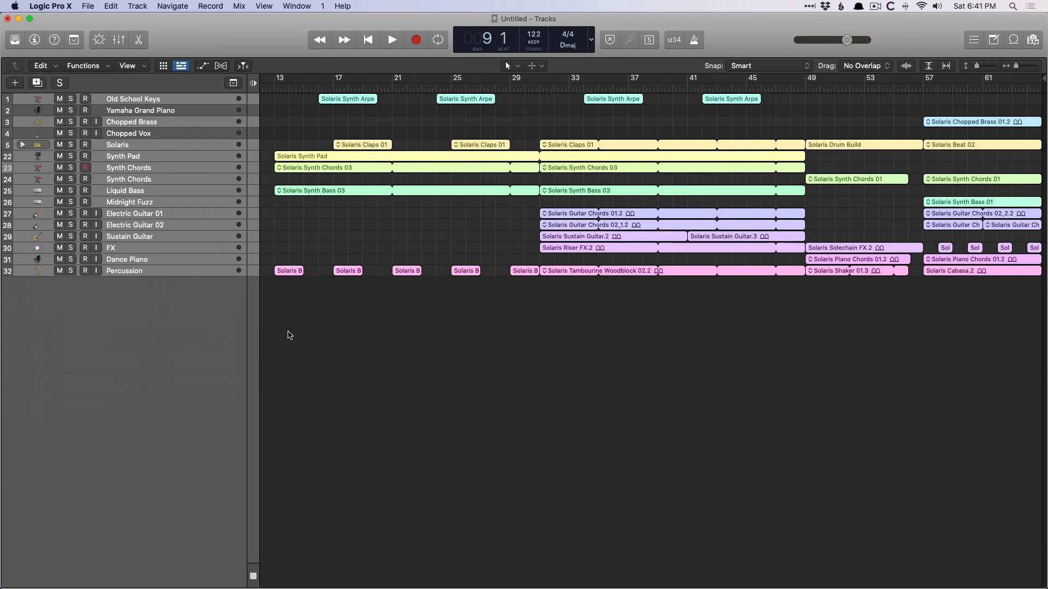
mouse_move(178, 275)
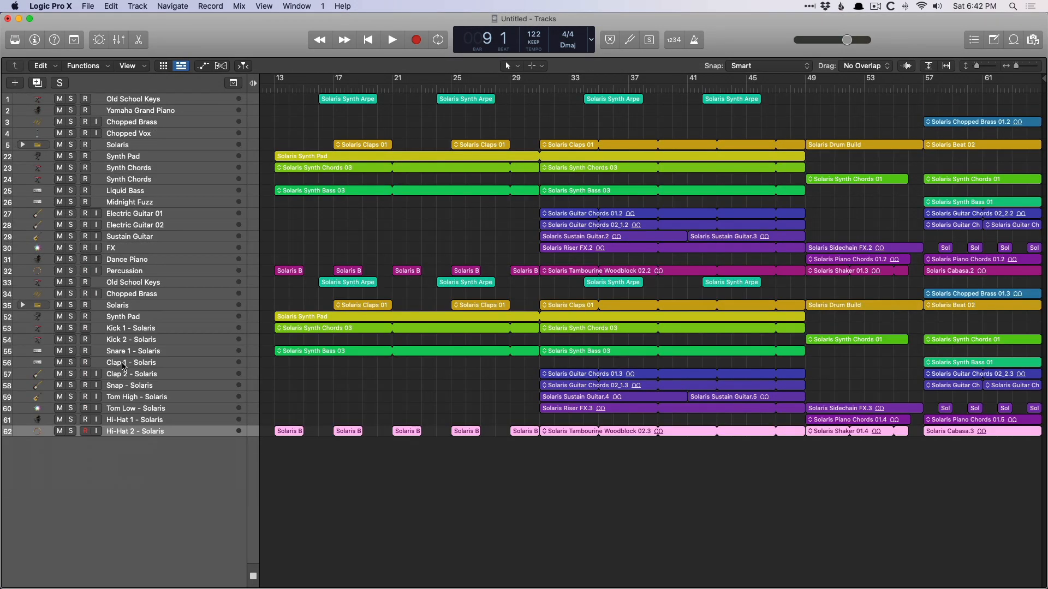
Step: Duplicate the tracks with their regions, adding copies 33 to 62 ending with Hi-Hat 2 - Solaris
click(119, 39)
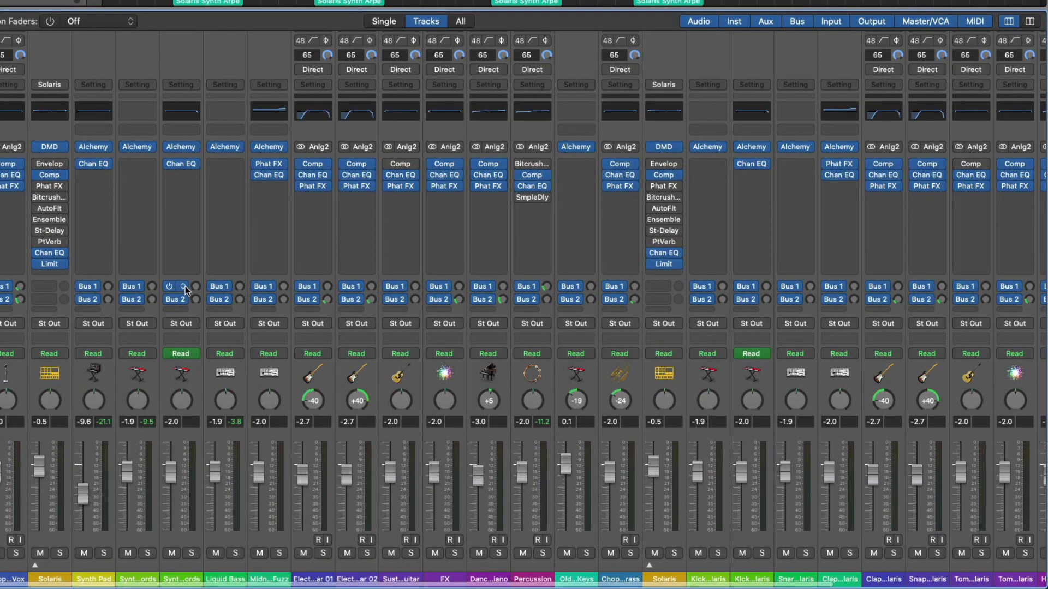
Step: Scroll the mixer right to the Hi-Hat 2 - Solaris and Reverb channel strips
scroll(right, 3)
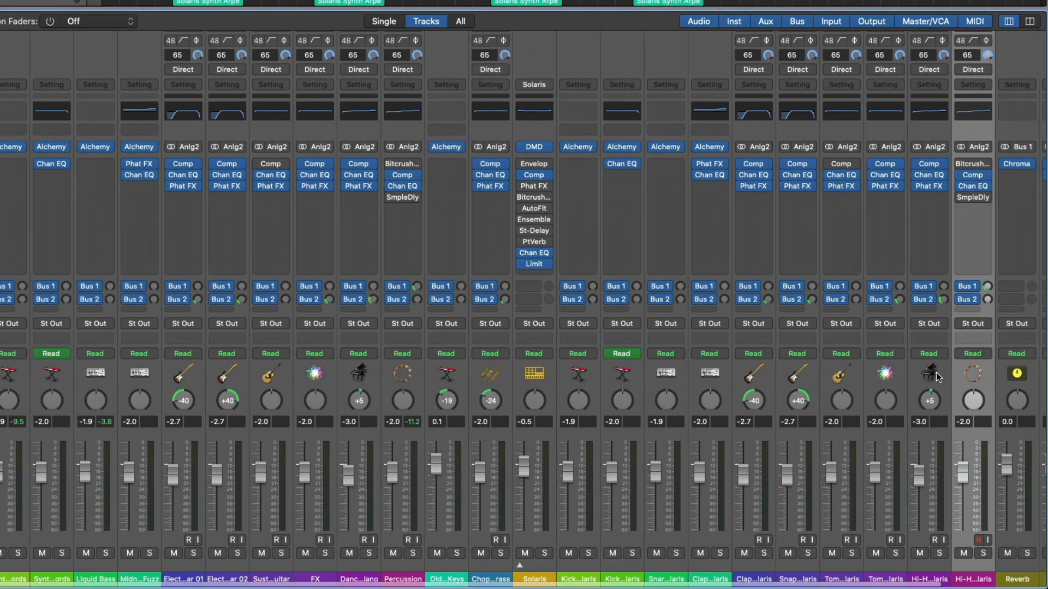
scroll(right, 3)
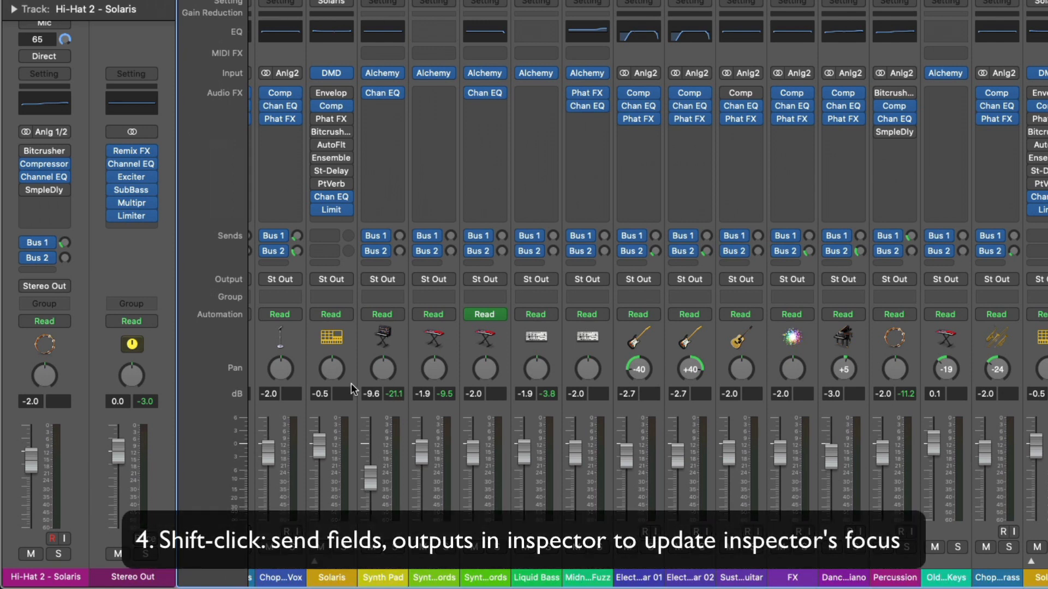
mouse_move(132, 383)
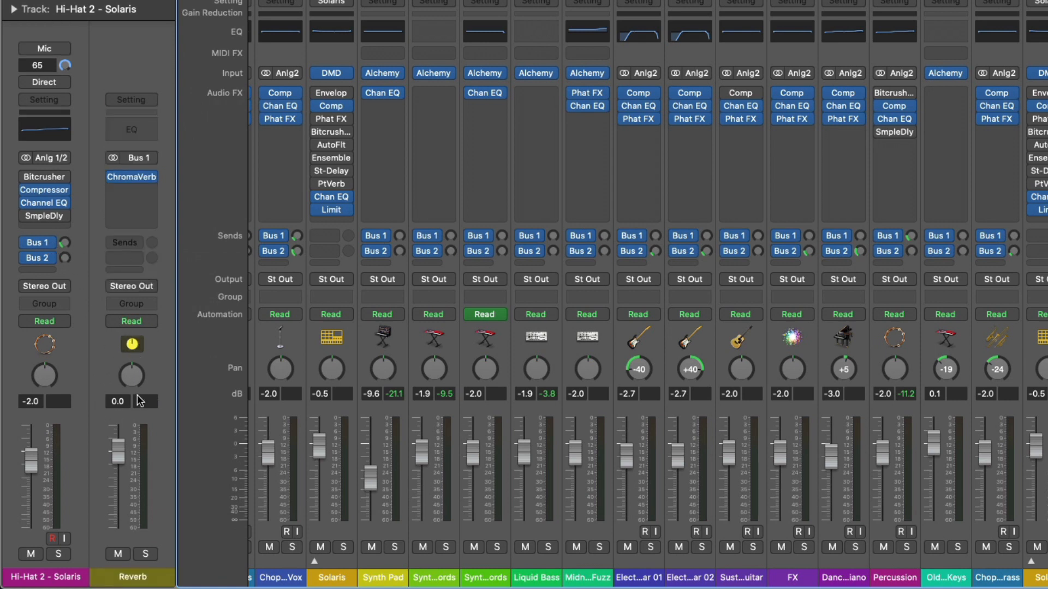
mouse_move(118, 401)
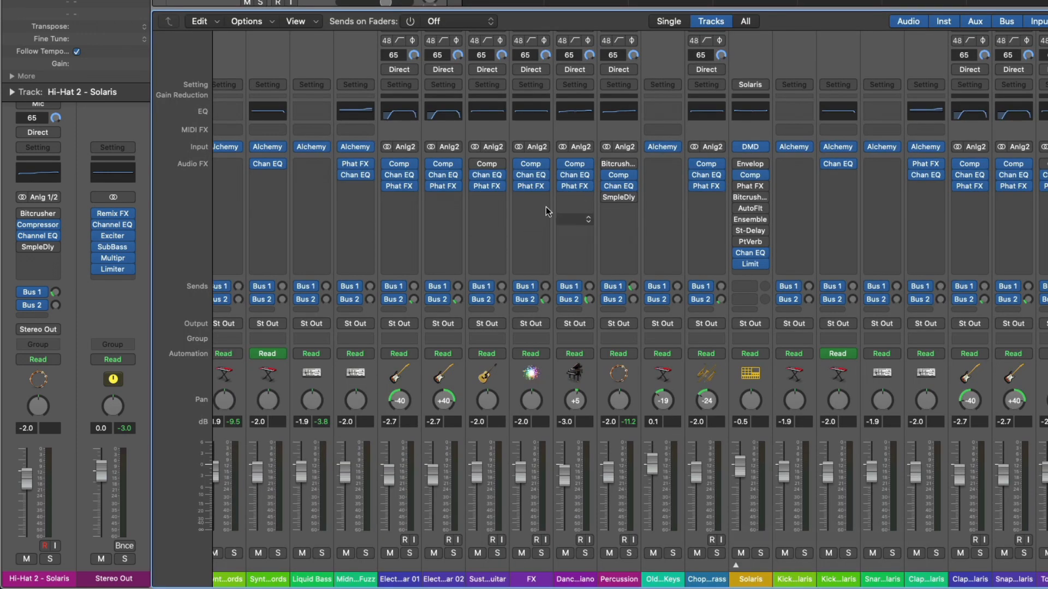
Step: Select Old School Keys and bring its Solaris Synth Arpe region up for editing
click(531, 197)
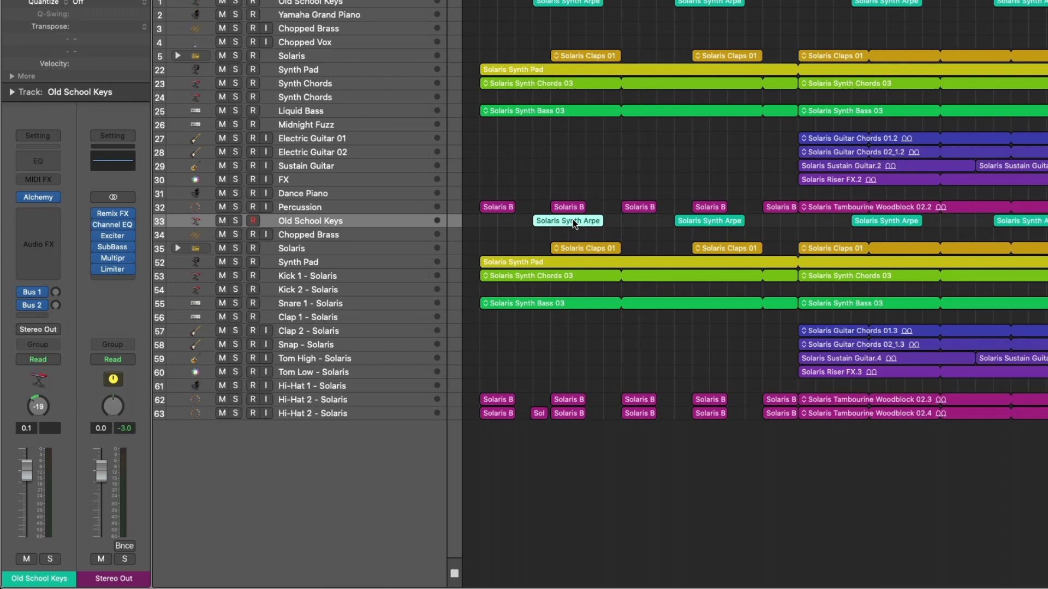
double_click(568, 220)
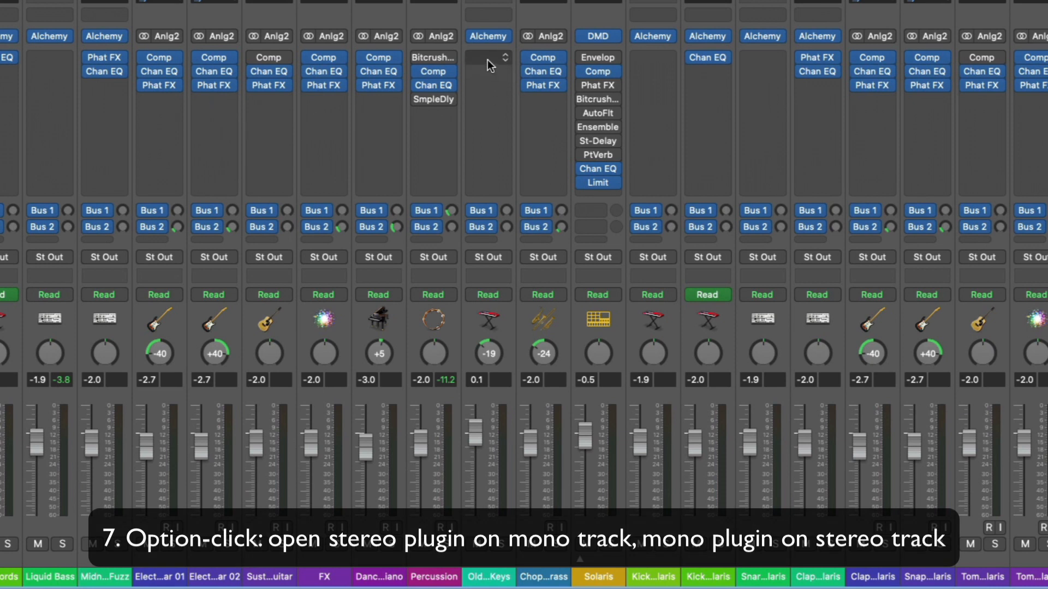
click(487, 57)
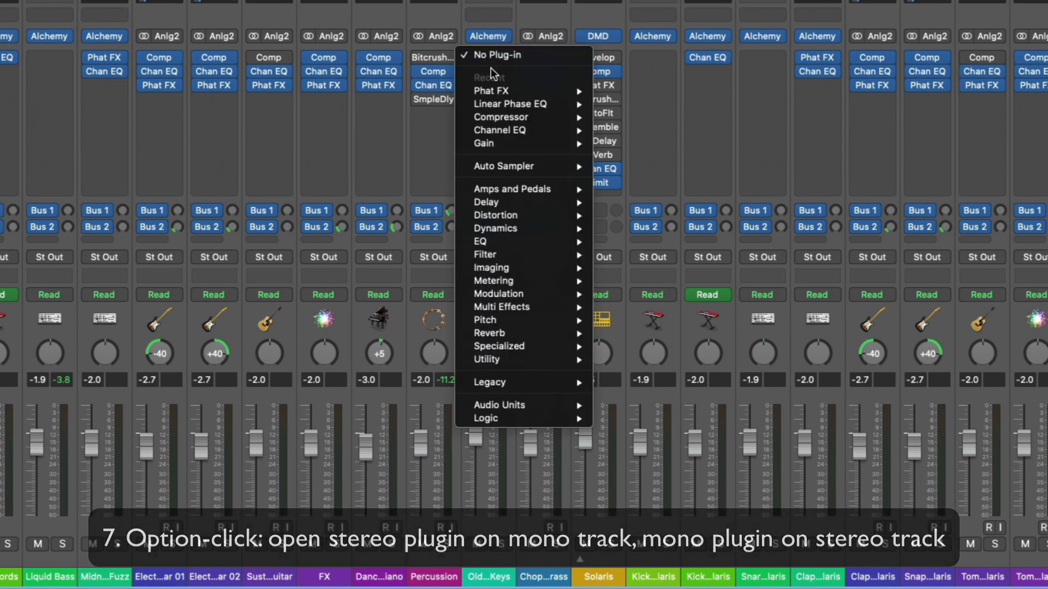
mouse_move(491, 91)
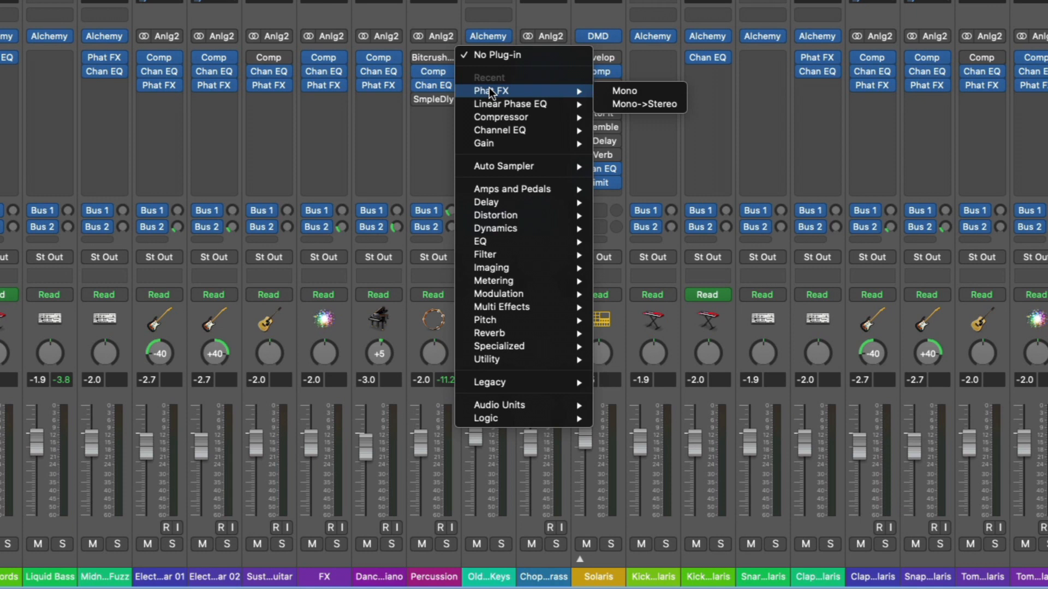
mouse_move(548, 91)
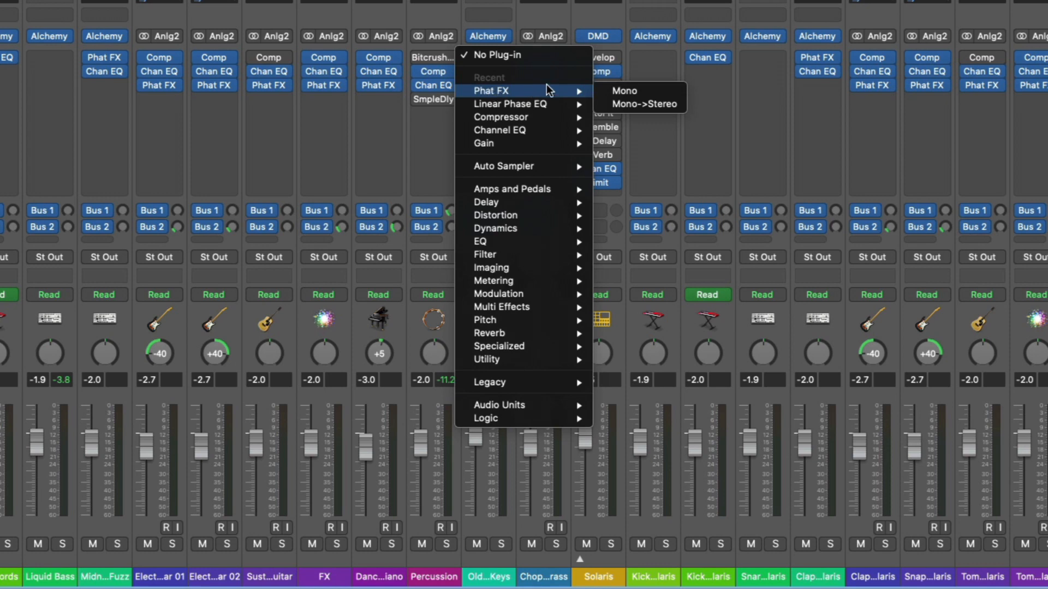
mouse_move(625, 90)
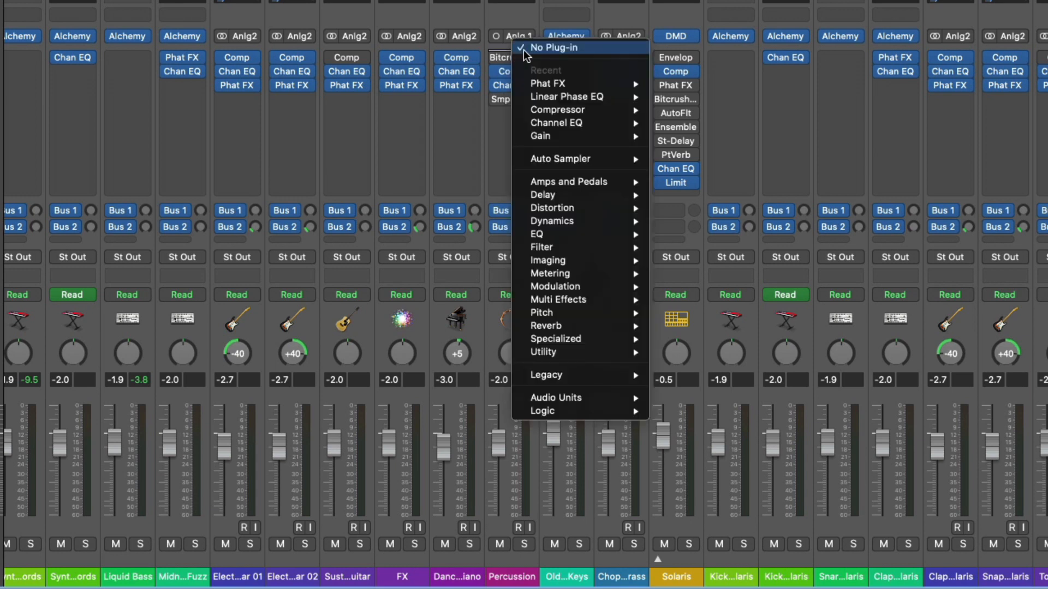
mouse_move(548, 84)
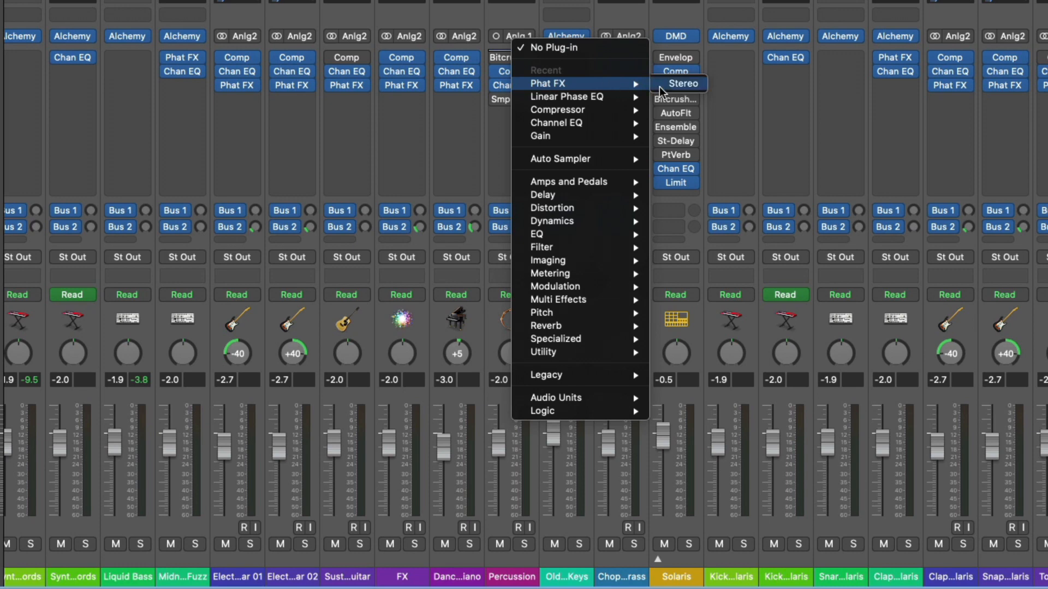
click(682, 84)
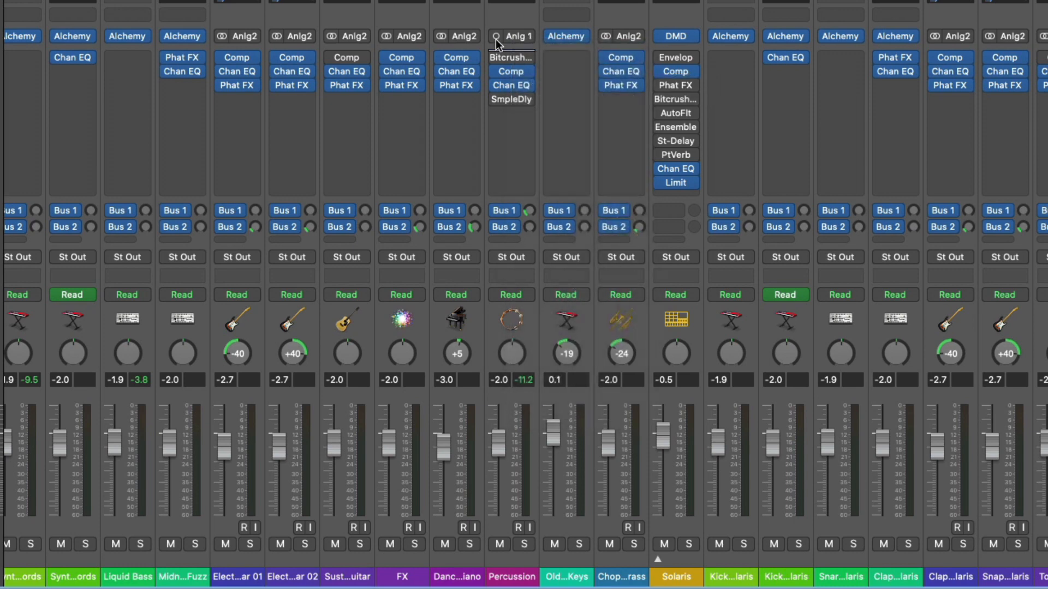
click(511, 112)
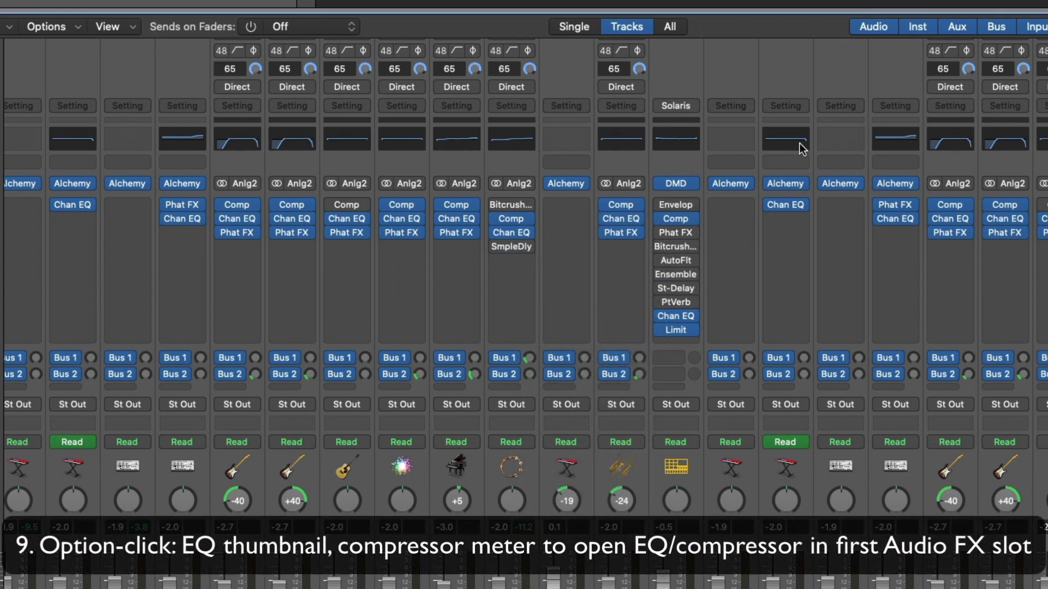
mouse_move(805, 126)
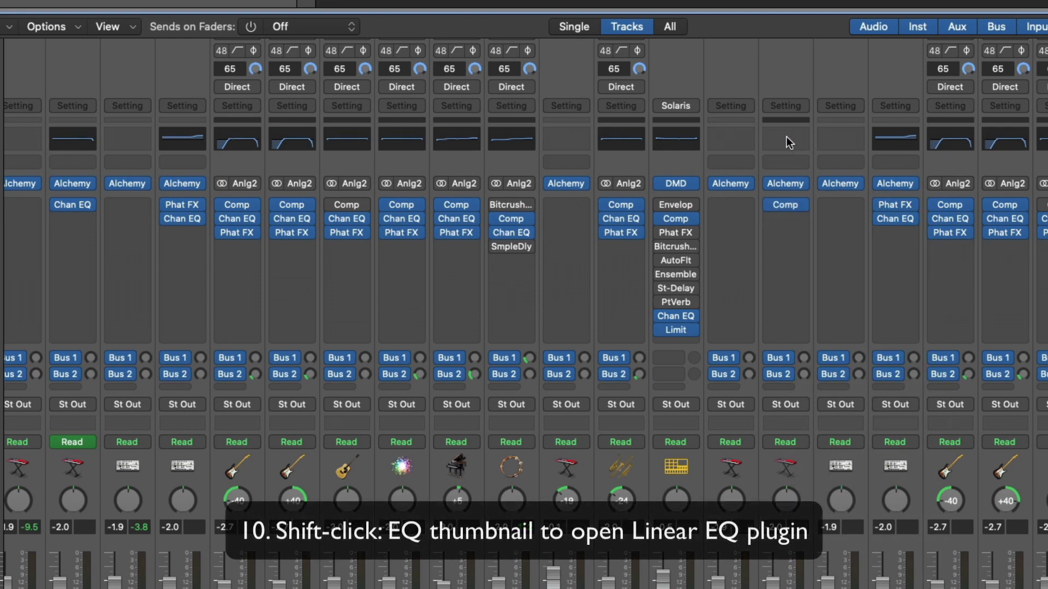
Step: Close the Solaris plug-in window, leaving the Kick - Solaris strip with Linear EQ before its compressor
click(676, 139)
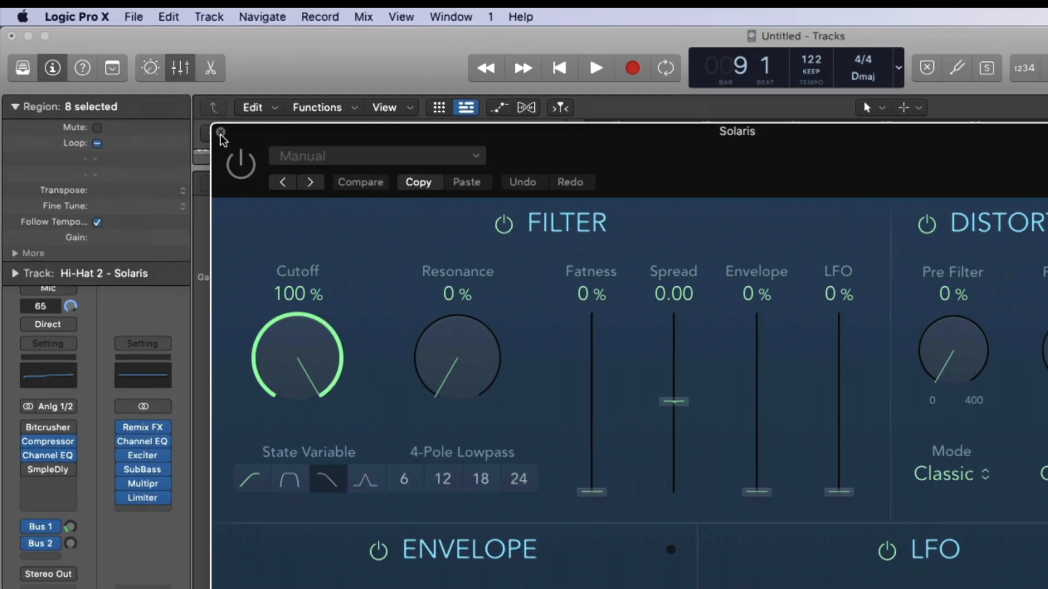
click(221, 132)
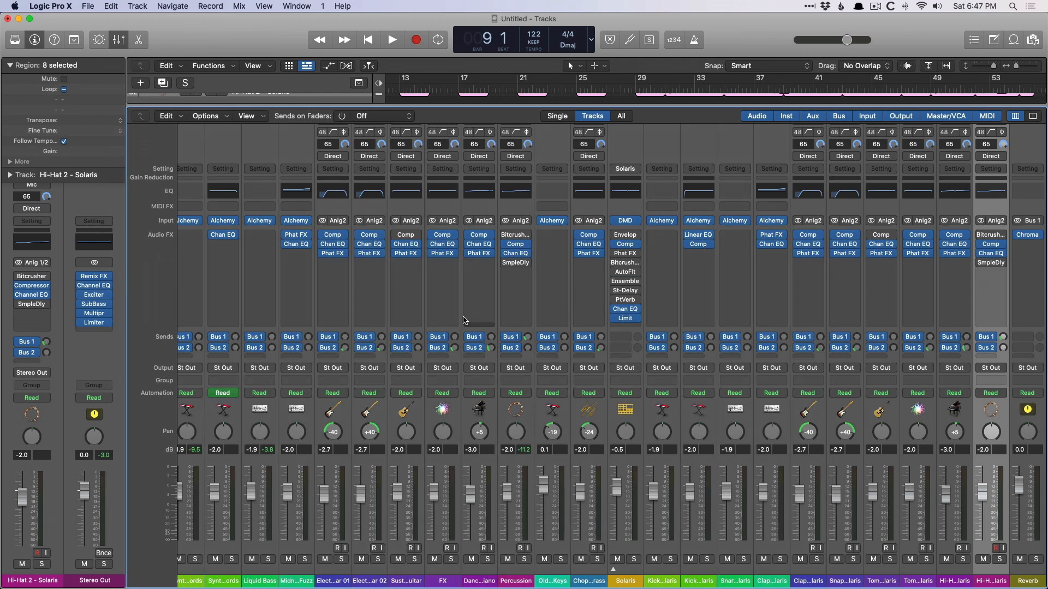
mouse_move(516, 253)
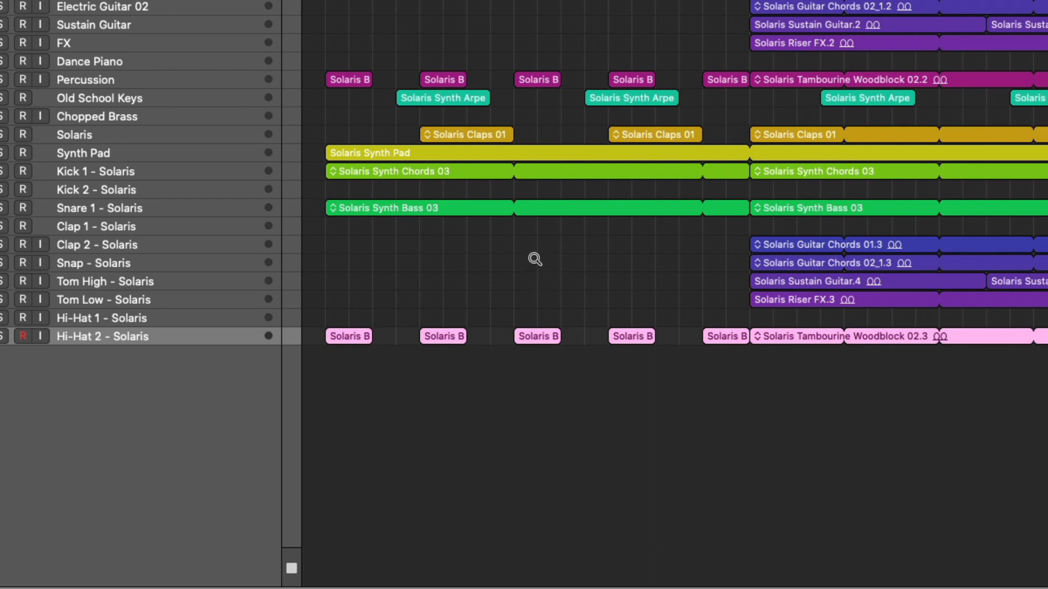
mouse_move(799, 260)
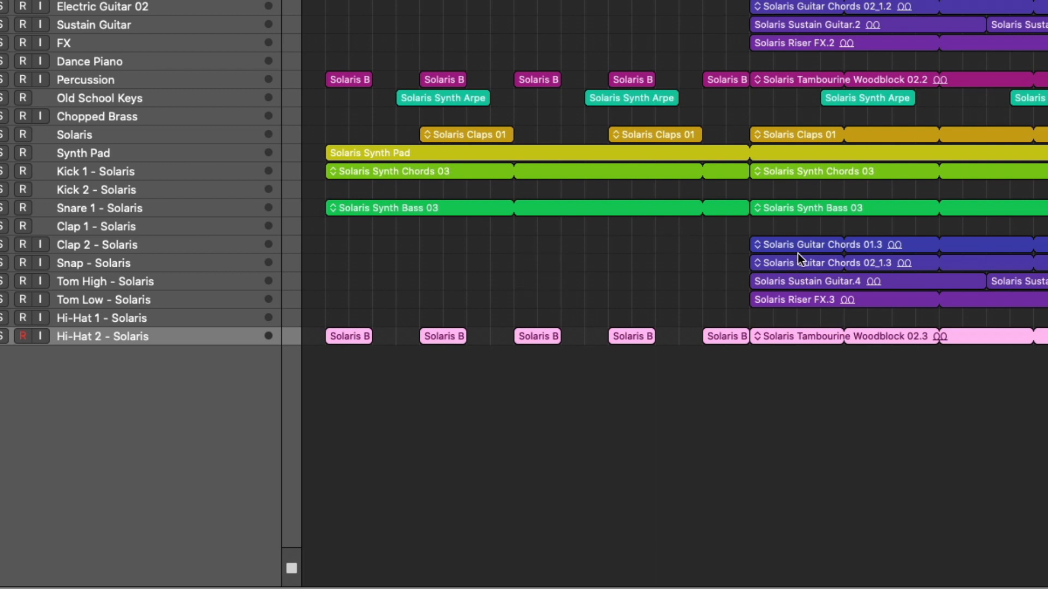
mouse_move(806, 247)
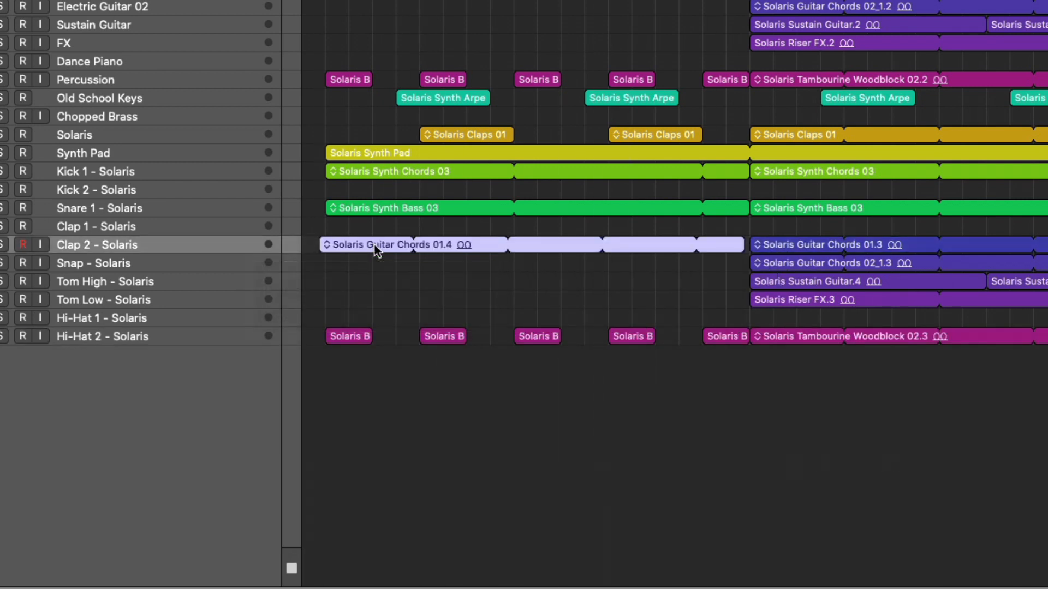
Step: Delete the selected region while placing the Guitar Chords copy on Clap 2 - Solaris
key(Delete)
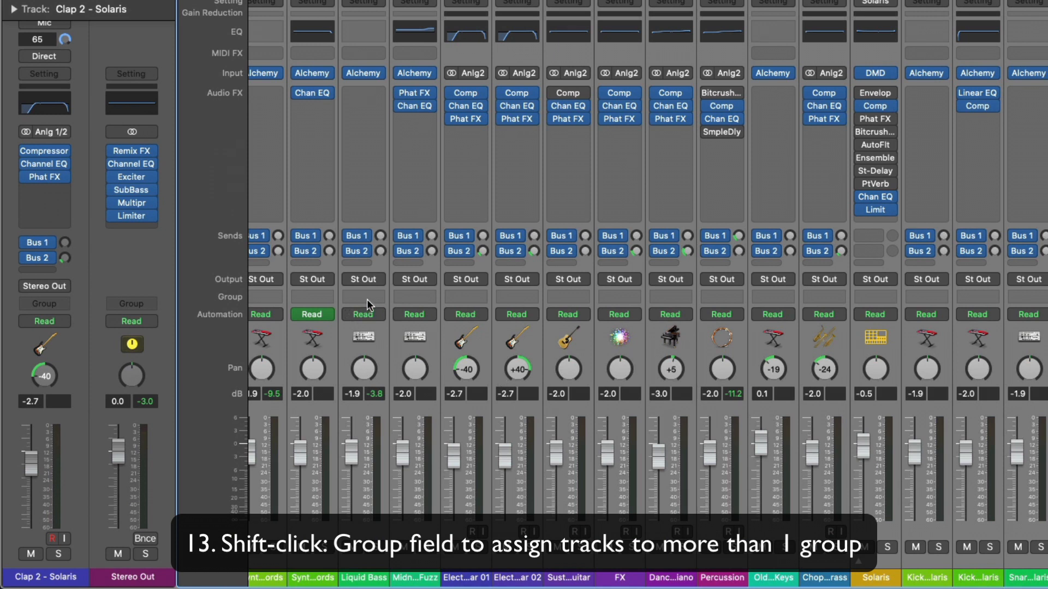
Step: Assign the channels to new groups 1 and 3, naming them 'GRP 1' and 'GRP 3'
click(362, 297)
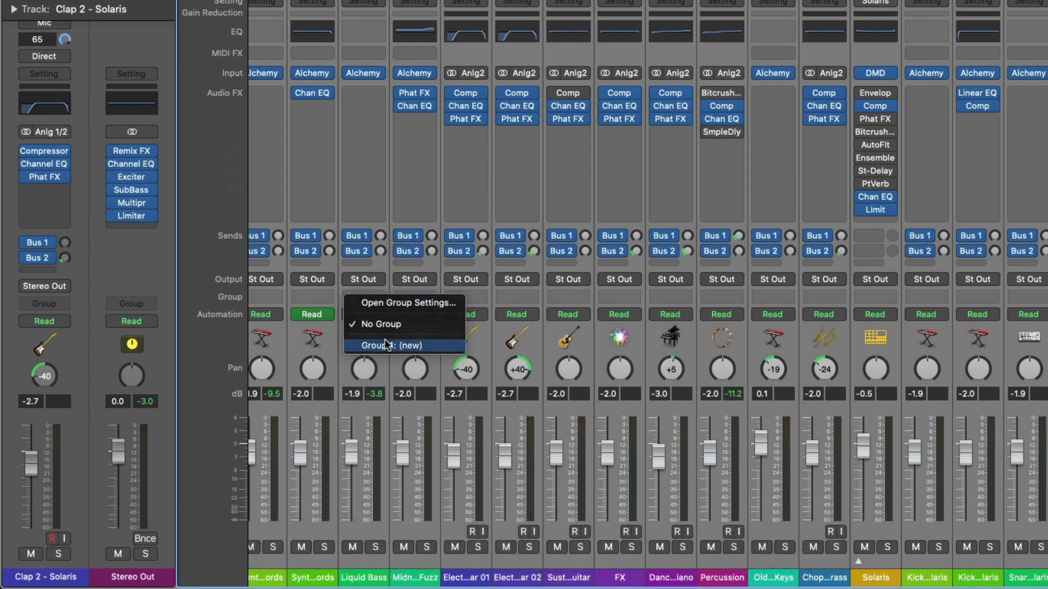
click(404, 346)
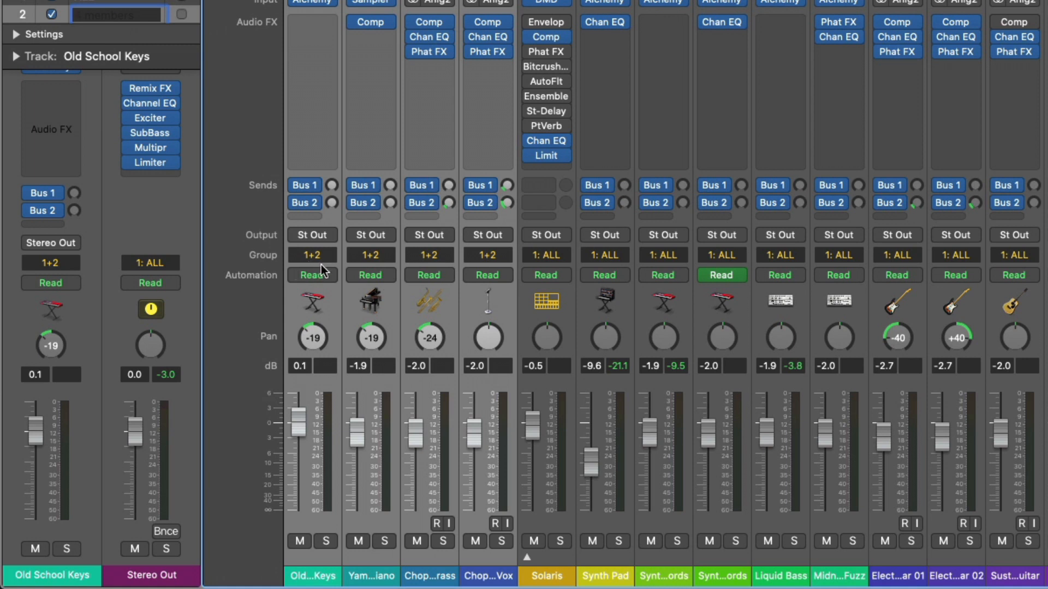
mouse_move(390, 296)
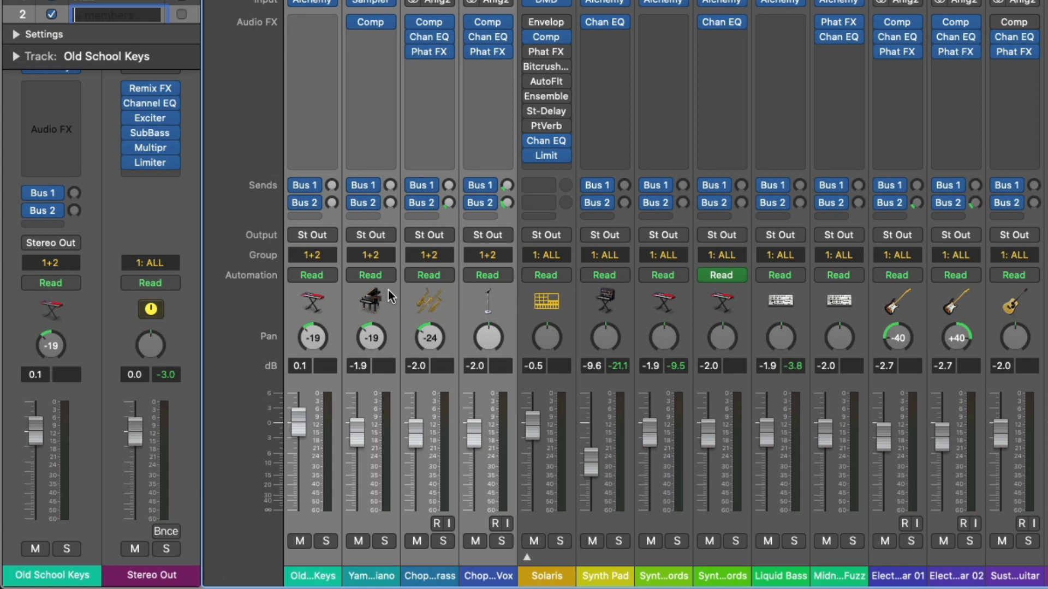
text(GRP 1)
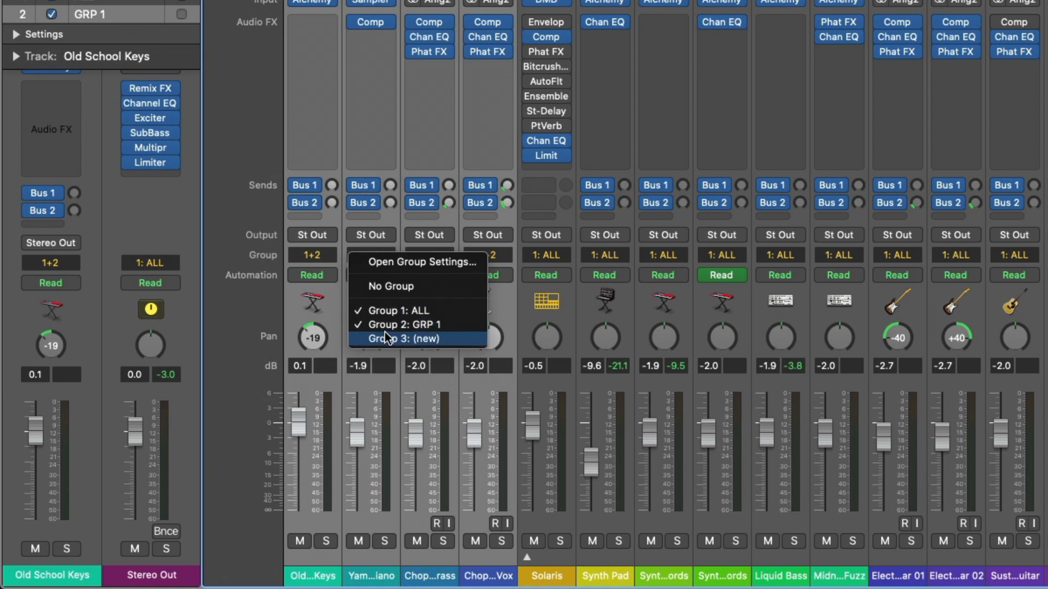
click(406, 338)
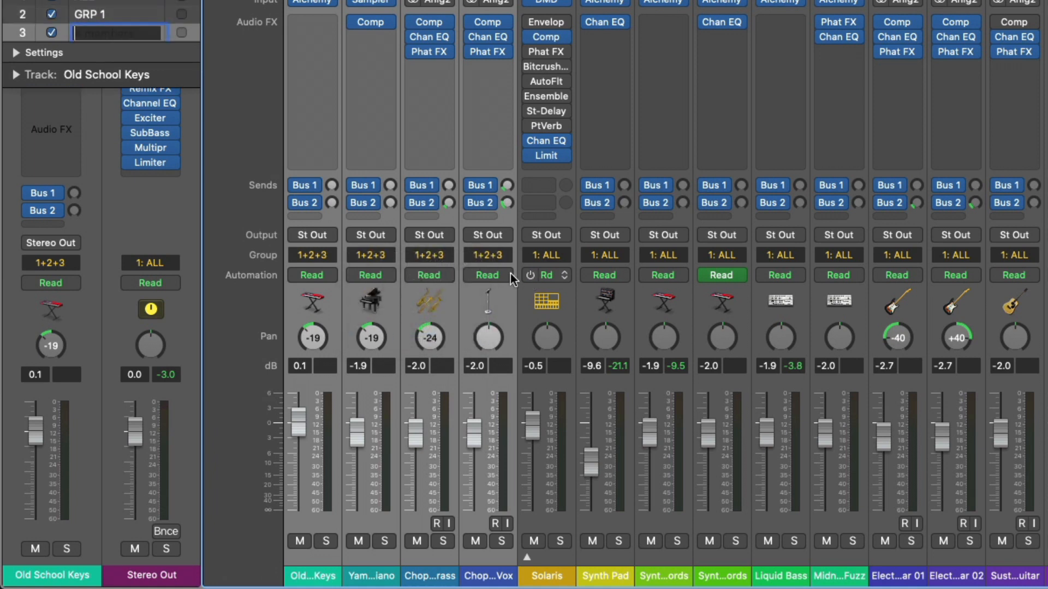
text(GRP 3)
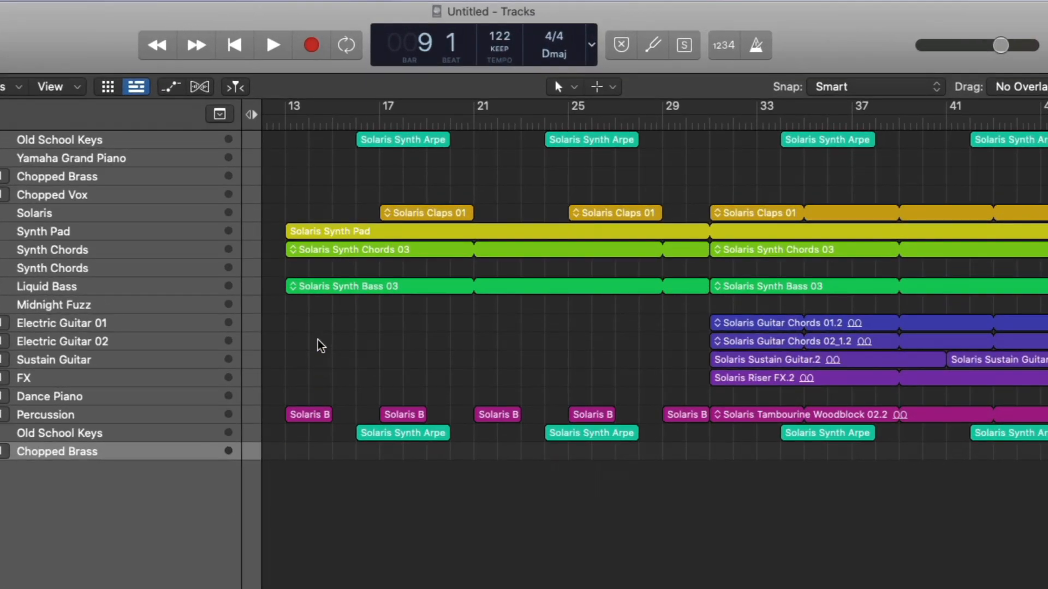
mouse_move(415, 321)
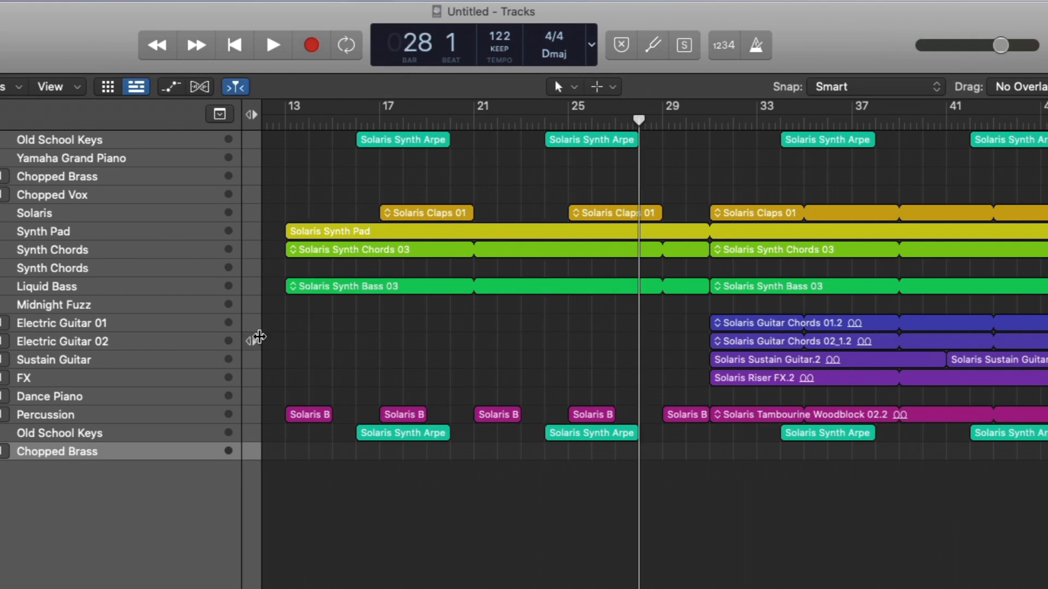
mouse_move(286, 337)
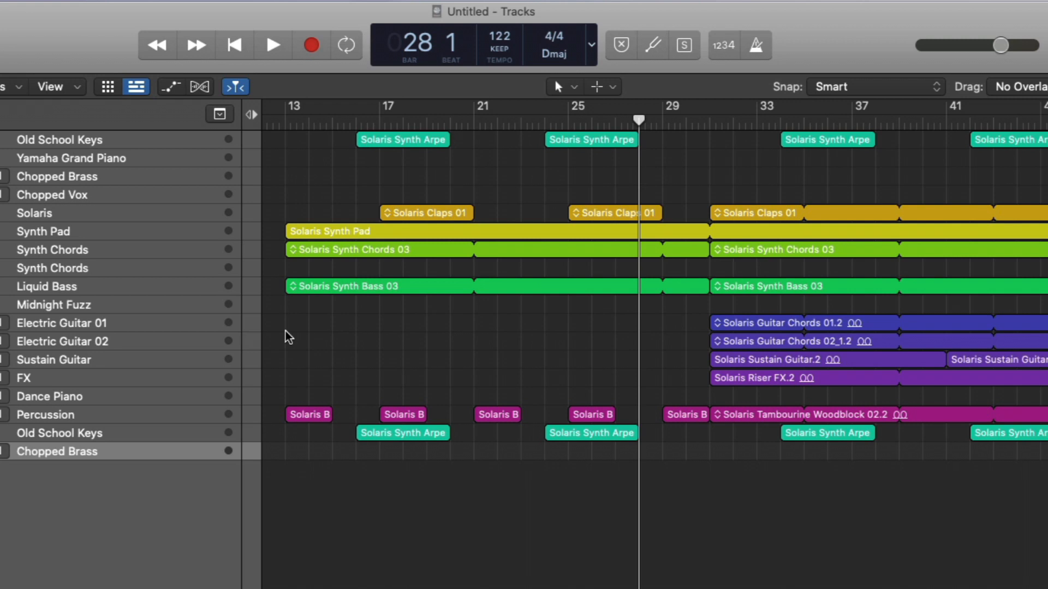
Step: Set the playhead at bar 28 on the tracks area ruler
click(272, 44)
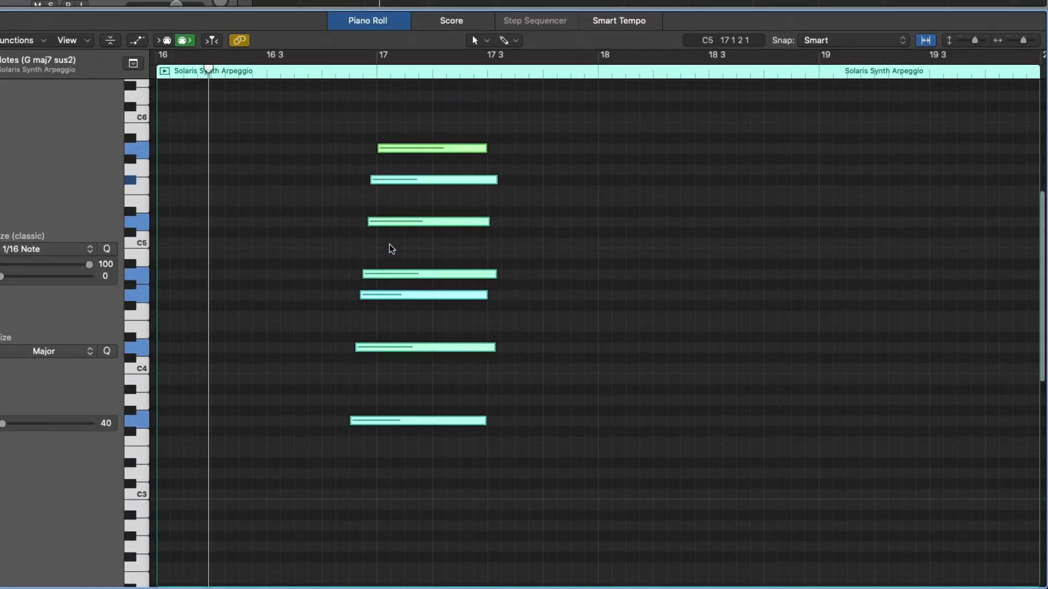
Step: Switch the piano roll's active tool to the Brush Tool for note painting
click(474, 40)
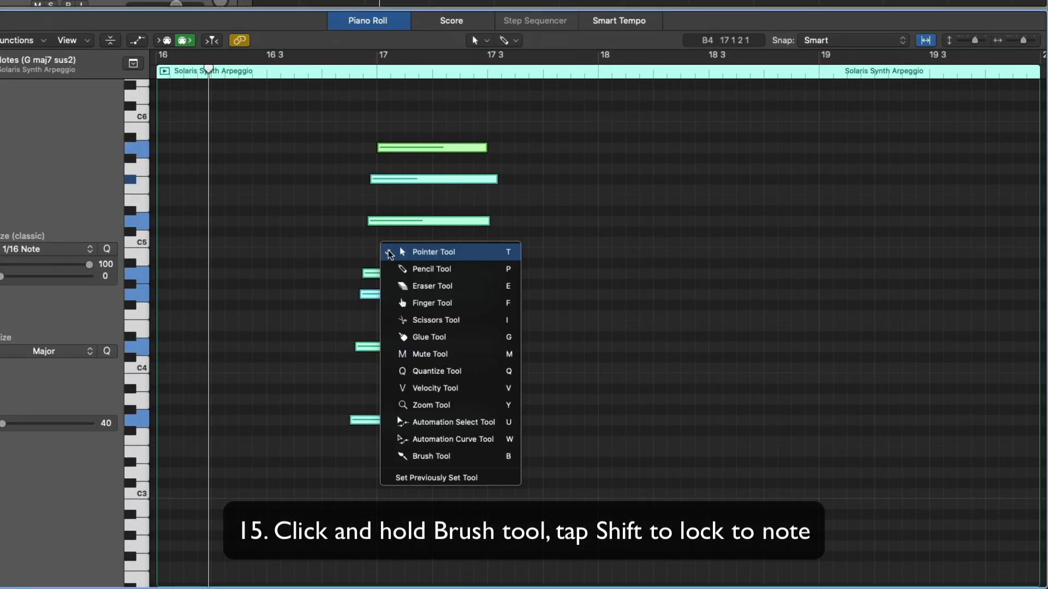
mouse_move(440, 456)
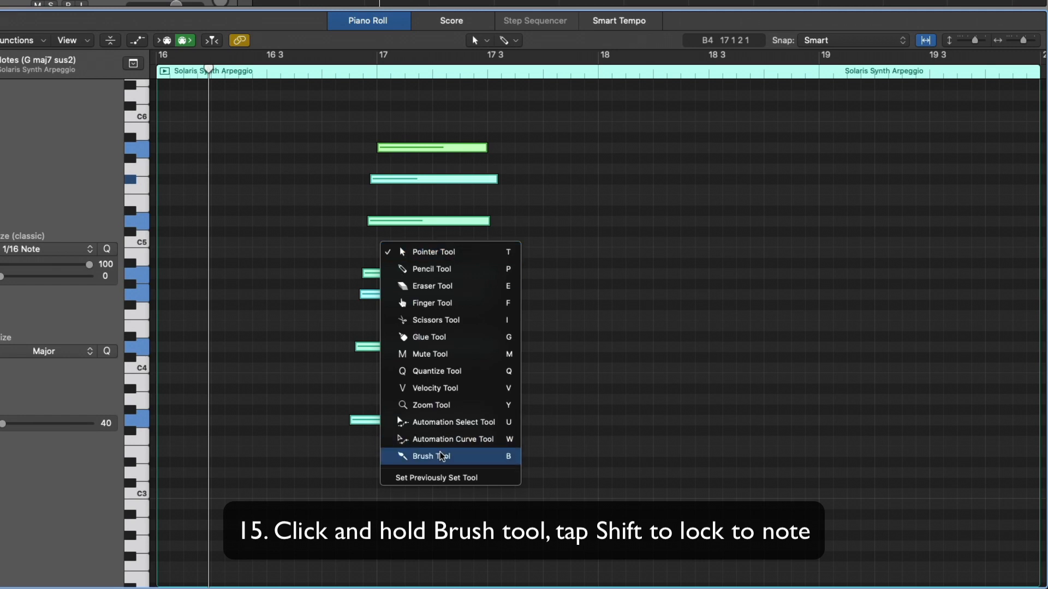
click(432, 456)
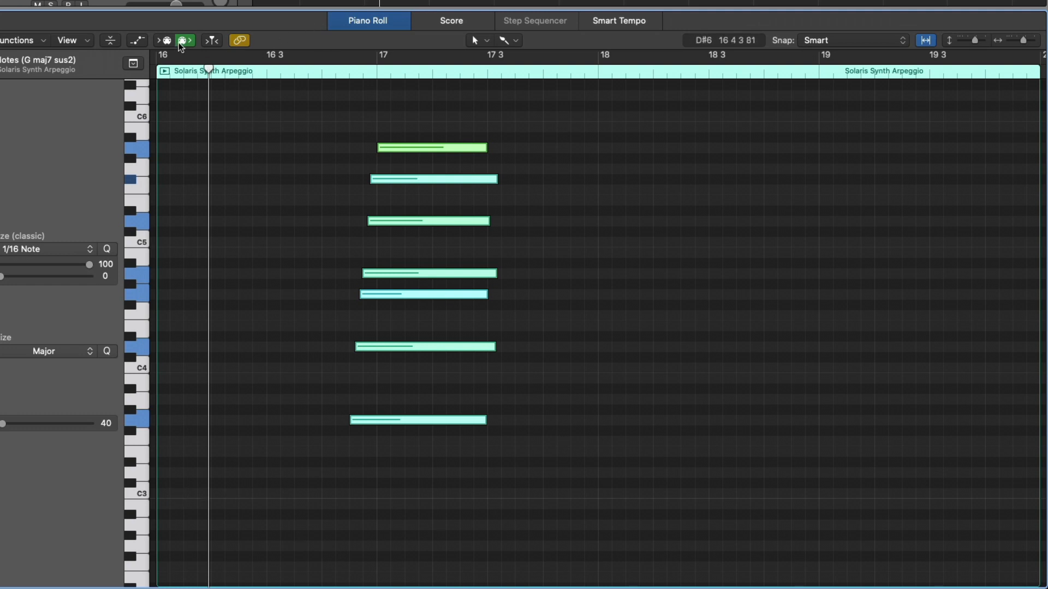
click(186, 41)
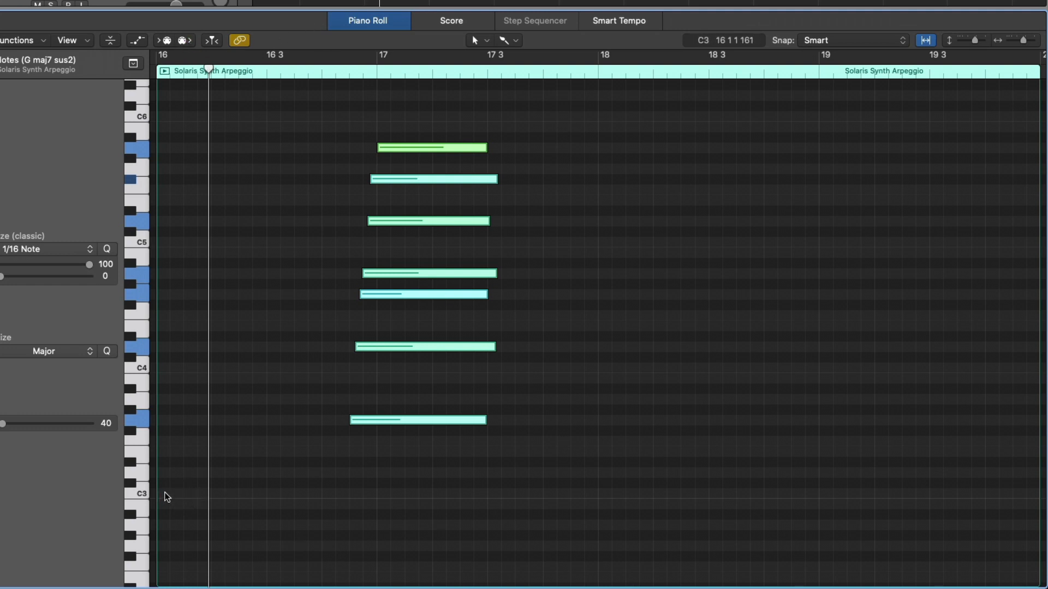
Step: Brush a run of notes along C3 from the start of the Solaris Synth Arpeggio region
click(164, 493)
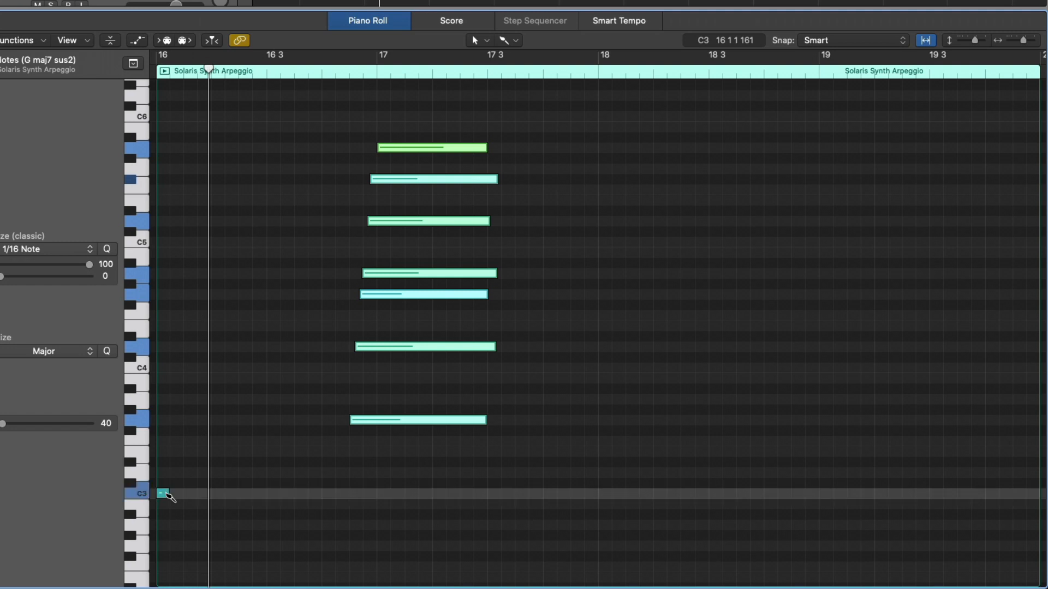
click(174, 494)
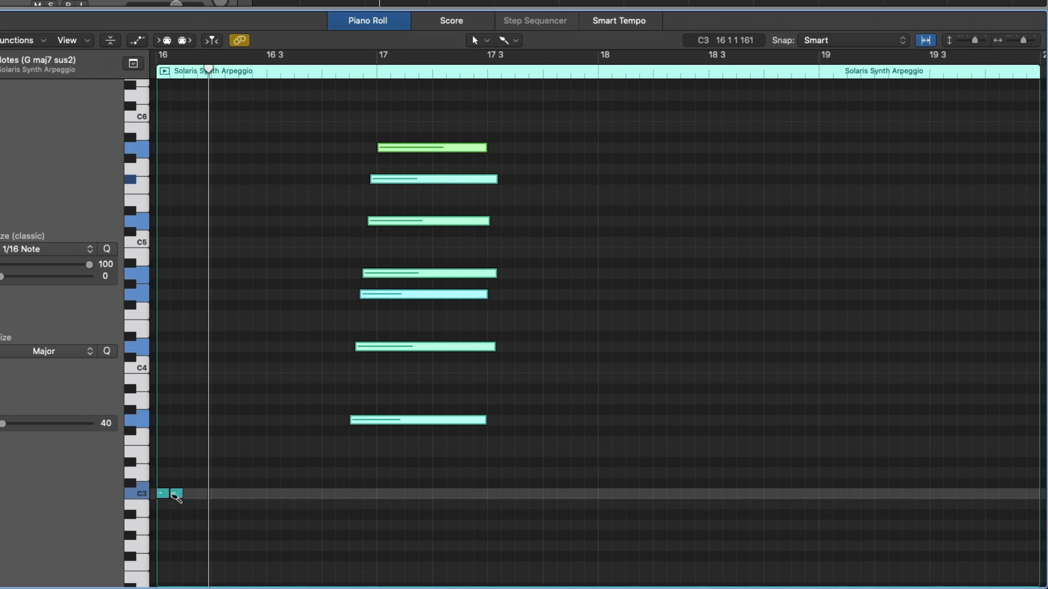
drag(167, 493, 308, 493)
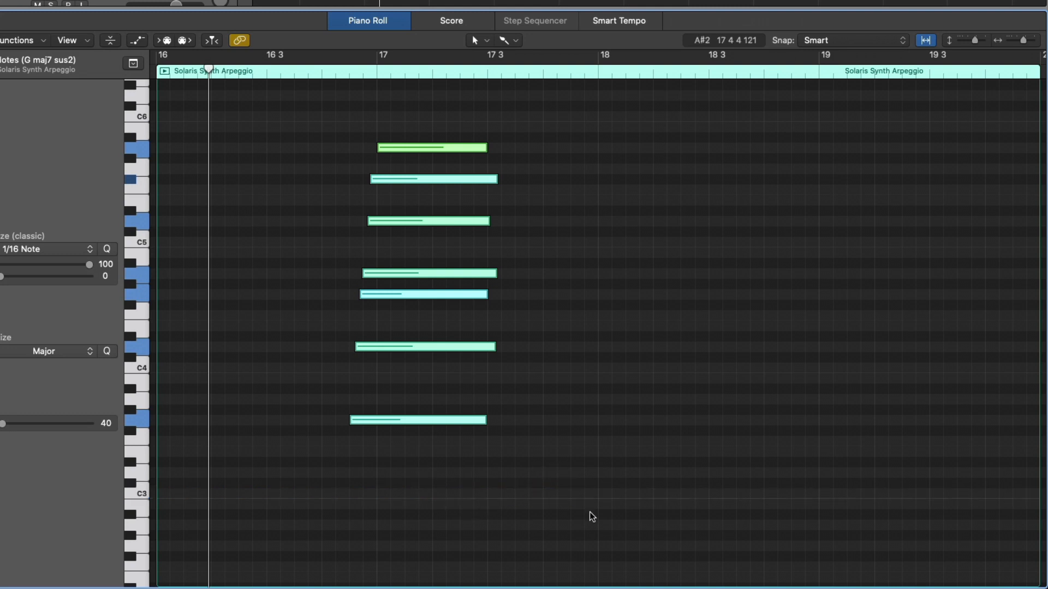
mouse_move(165, 478)
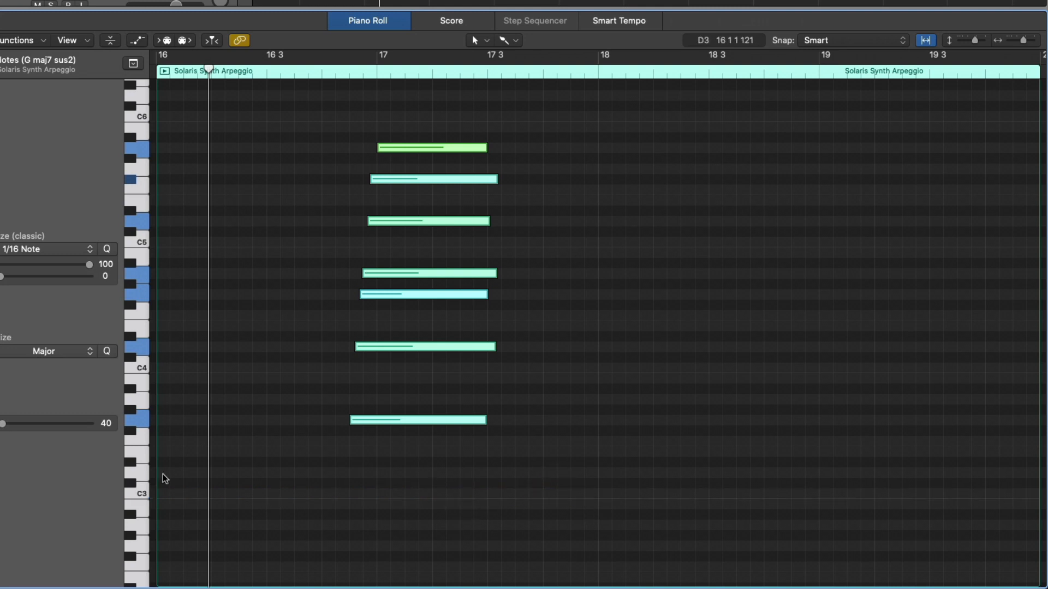